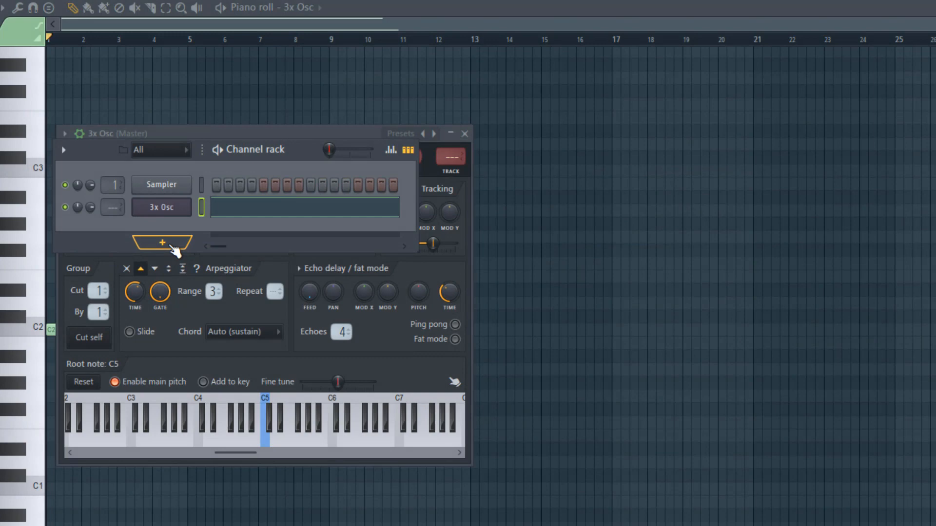
Add a second 3x Osc channel and open its empty piano roll on Pattern 2.
{"action": "left_click", "coordinate": [161, 242]}
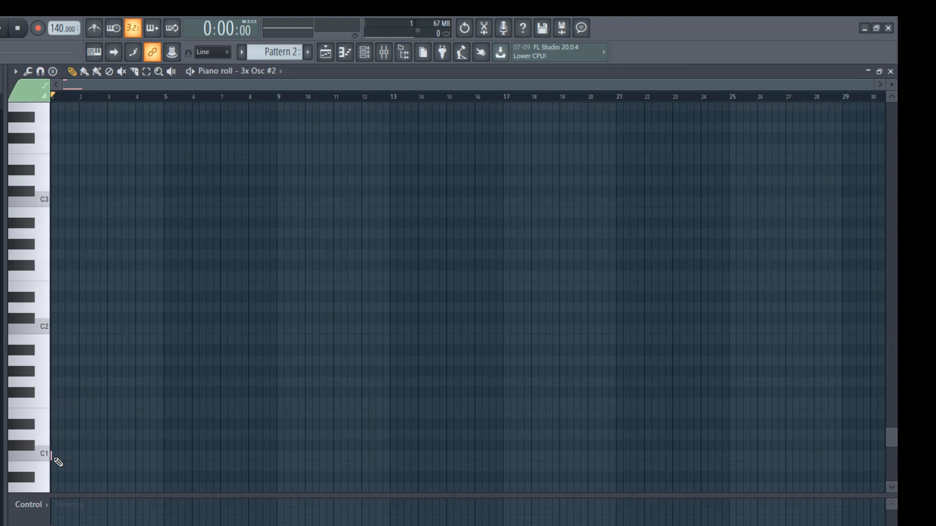
Draw a long C1 note in the 3x Osc #2 piano roll ending at bar 5.
{"action": "left_click_drag", "start_coordinate": [53, 455], "coordinate": [170, 455]}
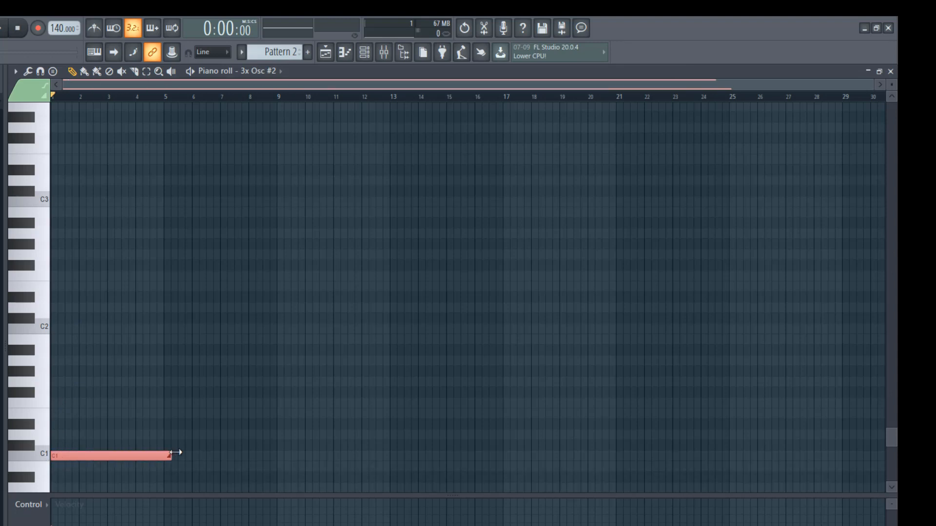
{"action": "left_click_drag", "start_coordinate": [170, 456], "coordinate": [164, 456]}
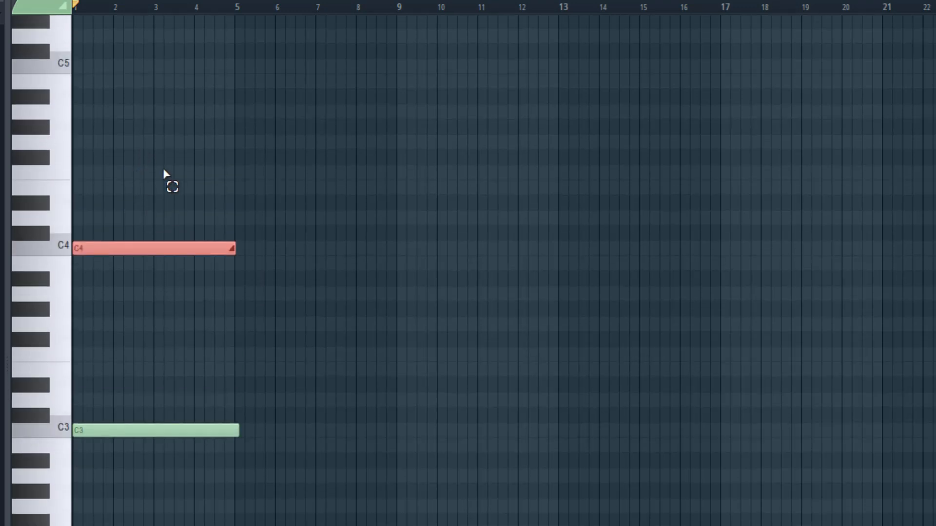
Move the four-bar note up from C4 to the C5 row.
{"action": "left_click_drag", "start_coordinate": [152, 247], "coordinate": [152, 67]}
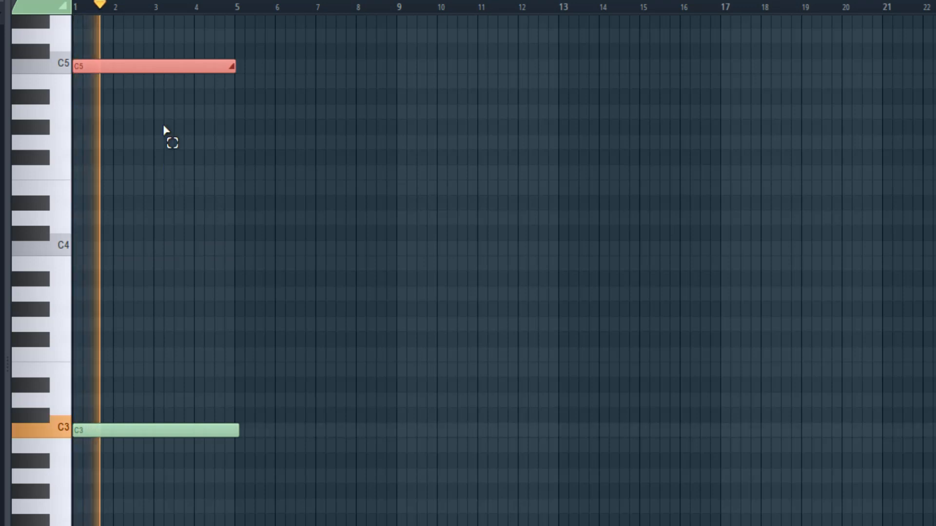
{"action": "left_click", "coordinate": [145, 8]}
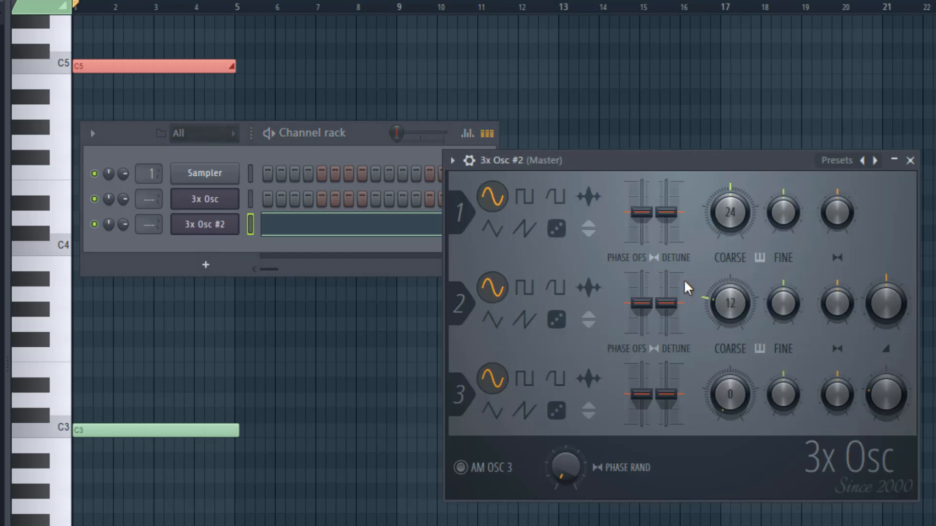
{"action": "mouse_move", "coordinate": [571, 224]}
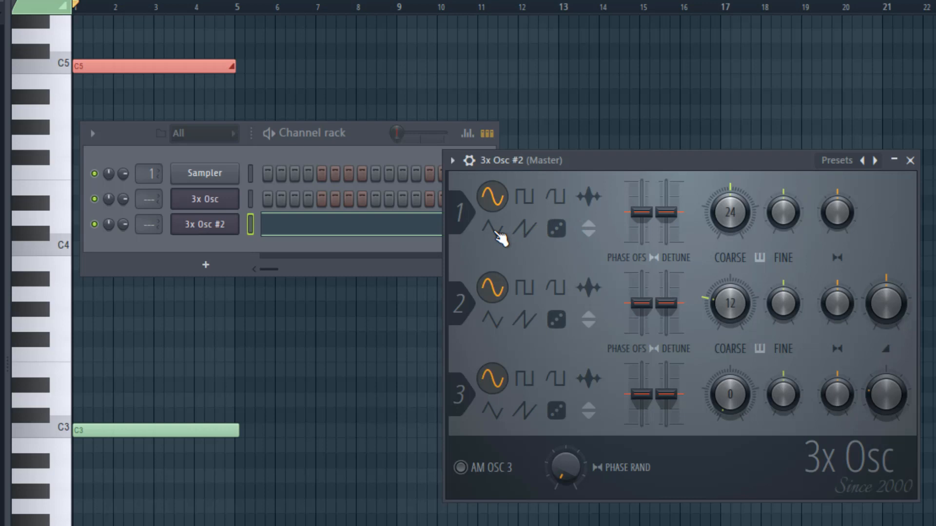
Switch 3x Osc #2 oscillator 1 to a saw wave.
{"action": "left_click", "coordinate": [493, 231]}
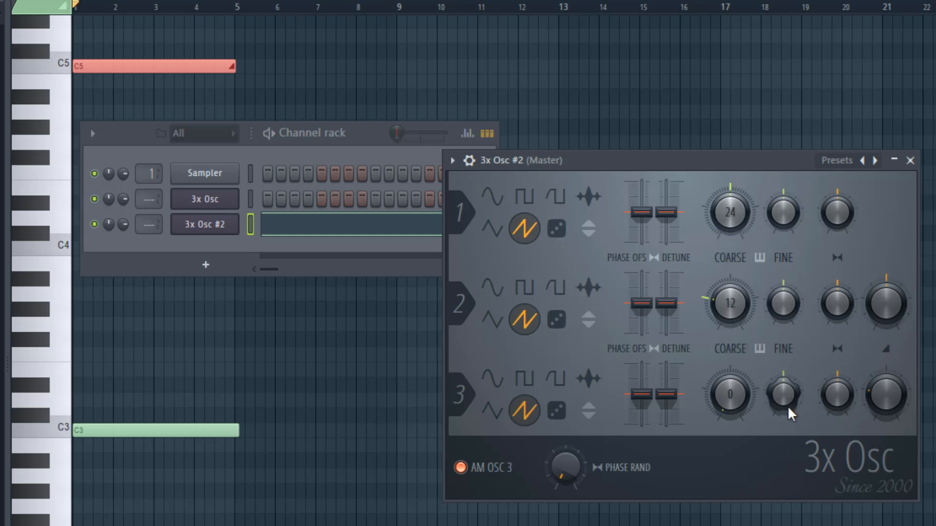
{"action": "mouse_move", "coordinate": [781, 411]}
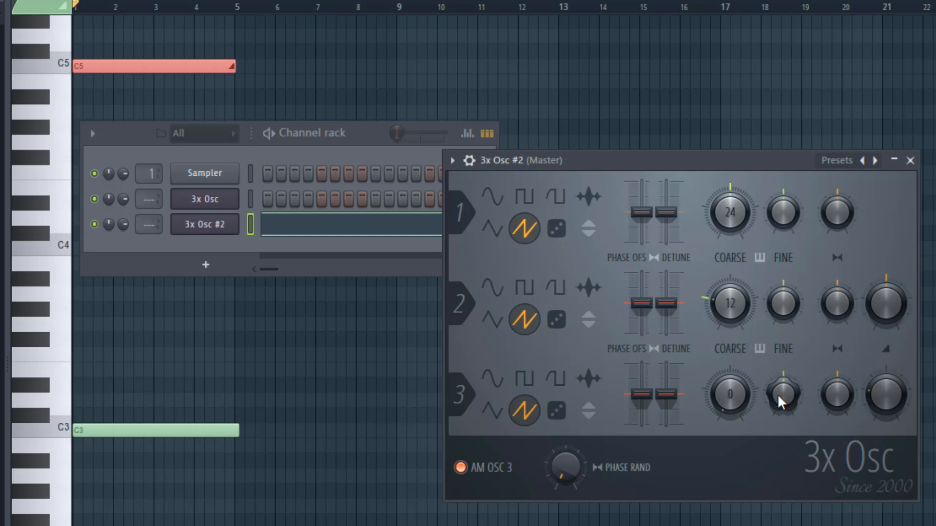
{"action": "mouse_move", "coordinate": [783, 403]}
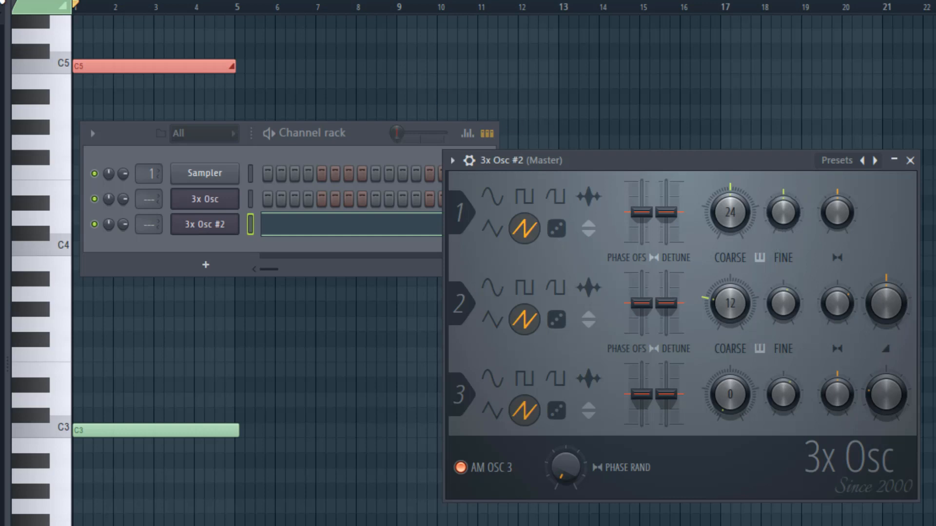
{"action": "mouse_move", "coordinate": [76, 6]}
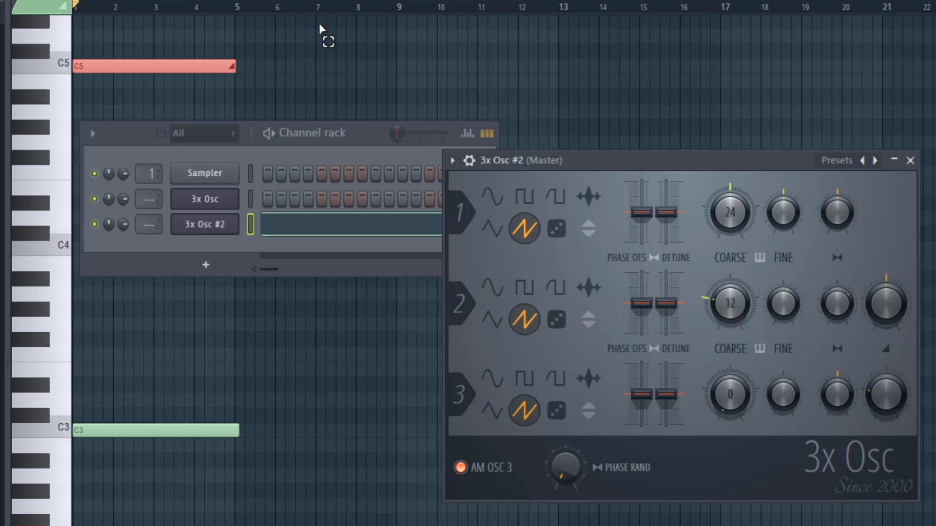
{"action": "mouse_move", "coordinate": [676, 179]}
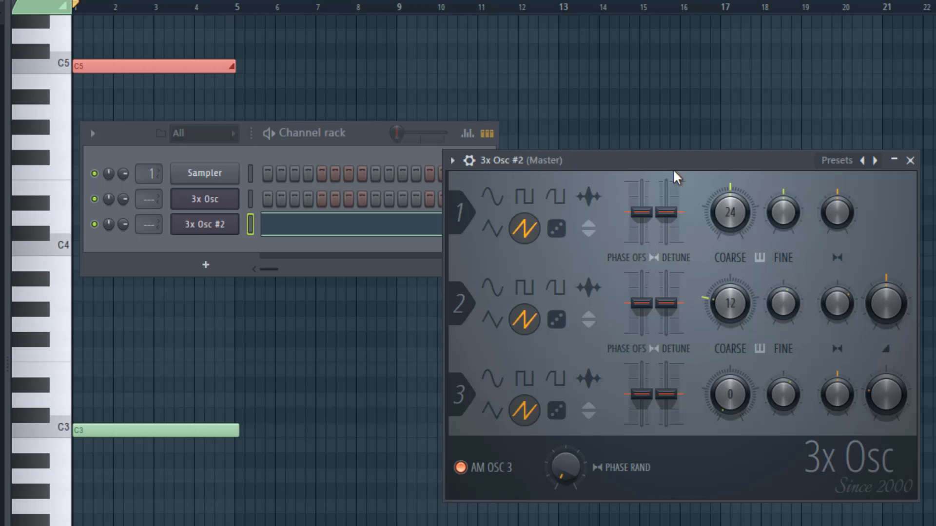
{"action": "mouse_move", "coordinate": [131, 8]}
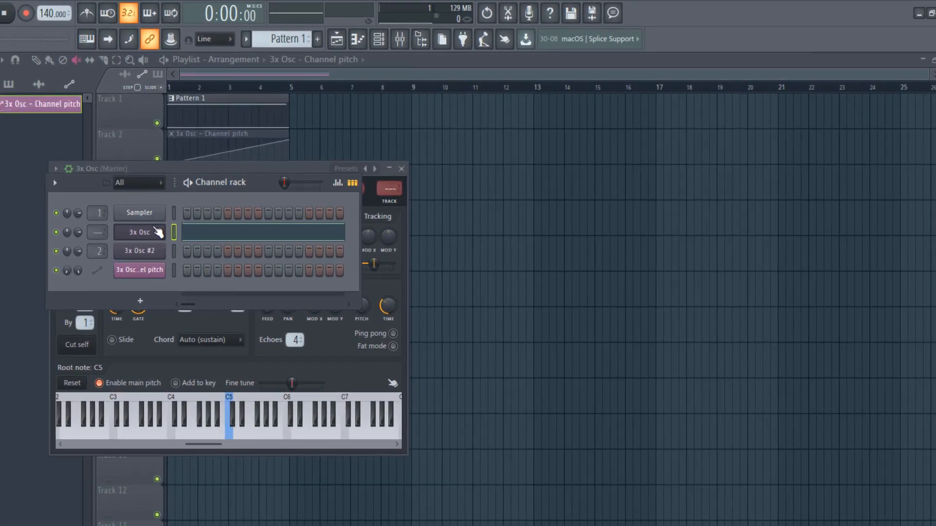
{"action": "mouse_move", "coordinate": [138, 240]}
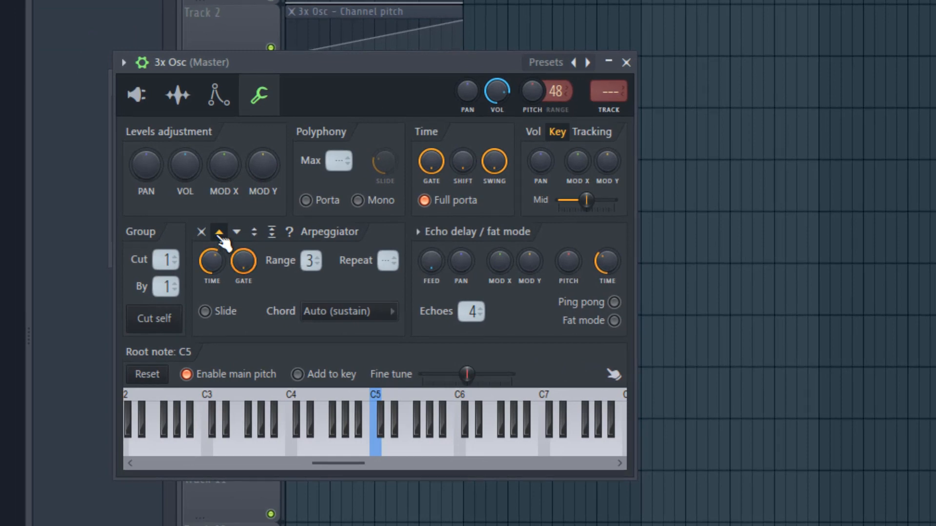
{"action": "mouse_move", "coordinate": [236, 248]}
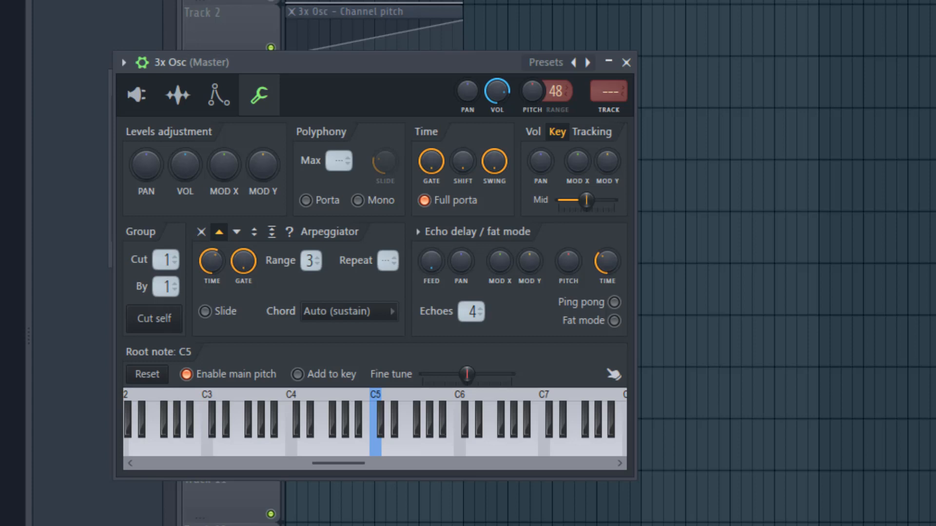
{"action": "mouse_move", "coordinate": [528, 87]}
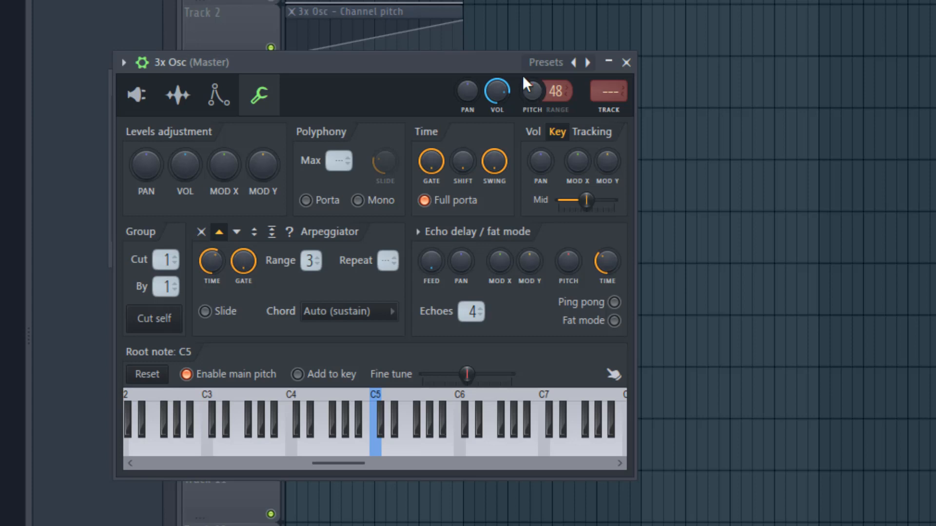
{"action": "mouse_move", "coordinate": [532, 93]}
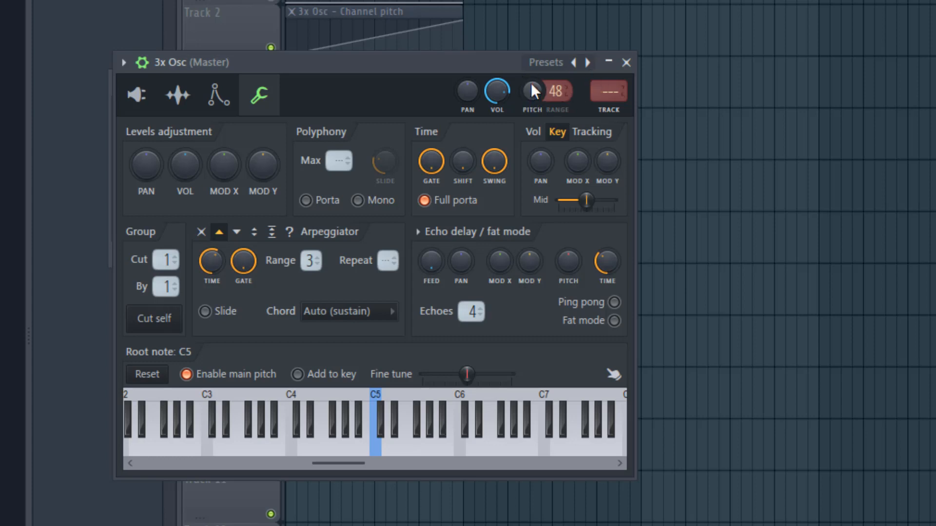
{"action": "left_click", "coordinate": [626, 63]}
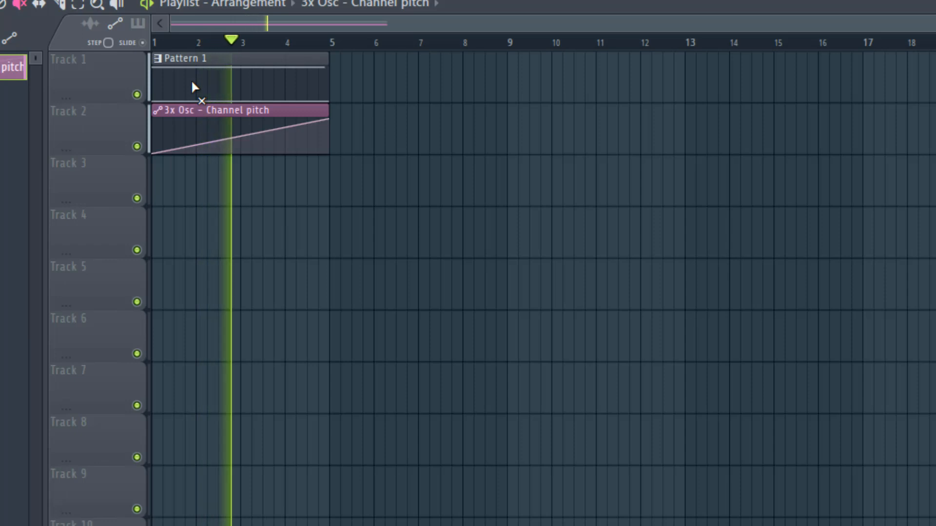
{"action": "left_click", "coordinate": [281, 39]}
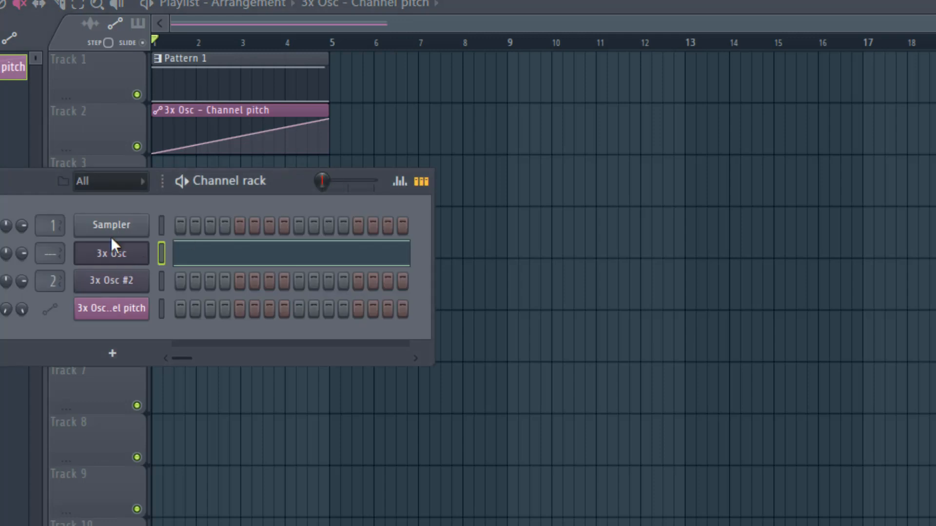
{"action": "mouse_move", "coordinate": [108, 259]}
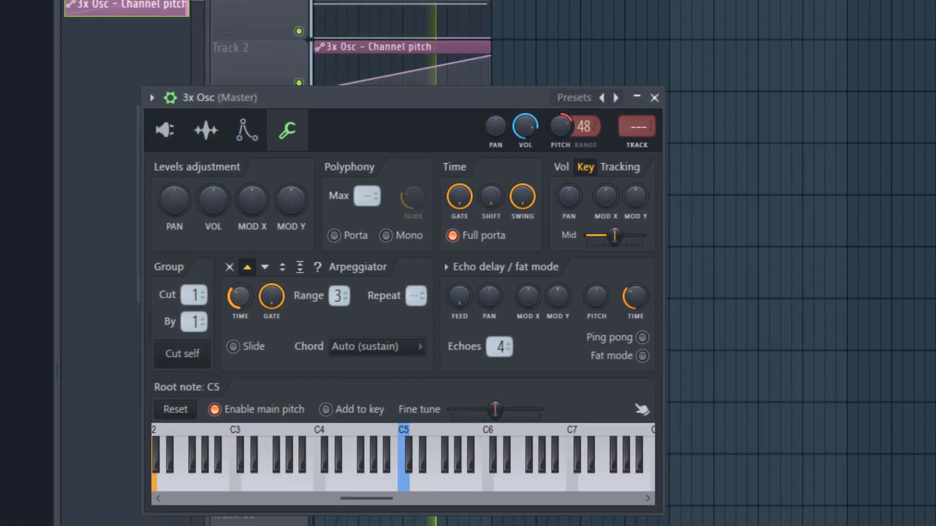
Set the 3x Osc arpeggiator TIME knob in Miscellaneous functions.
{"action": "left_click", "coordinate": [318, 472]}
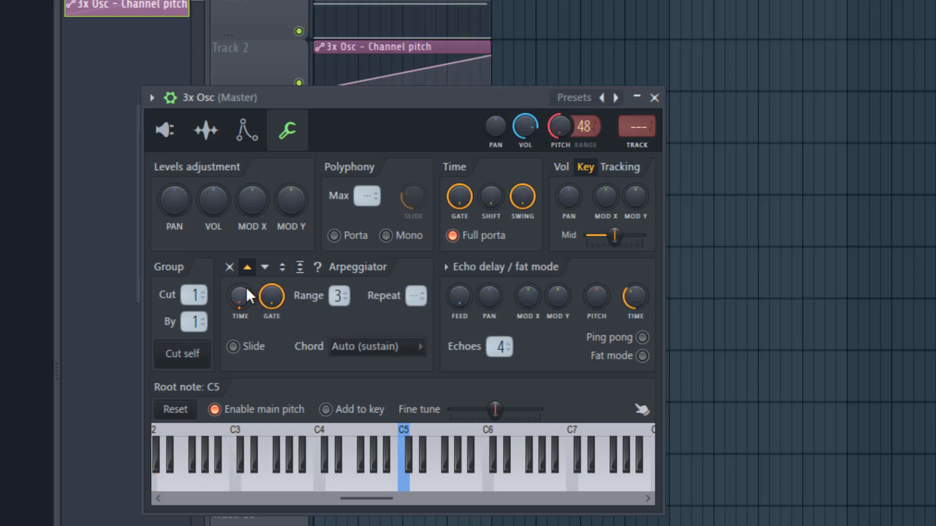
{"action": "left_click", "coordinate": [241, 294]}
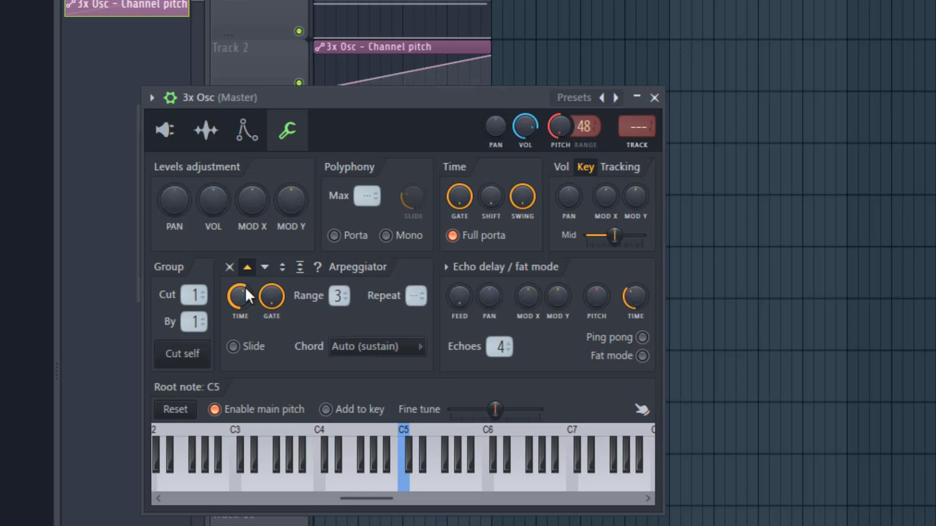
{"action": "mouse_move", "coordinate": [218, 169]}
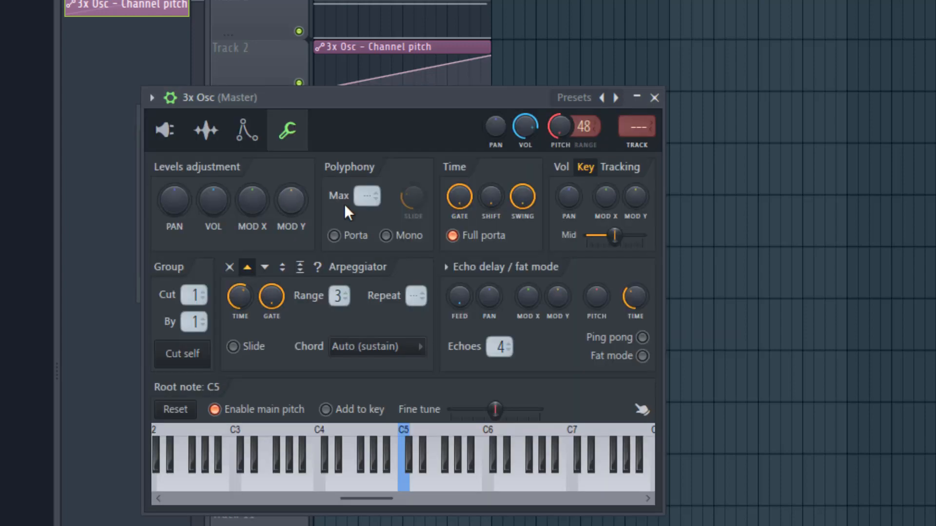
{"action": "left_click", "coordinate": [165, 129]}
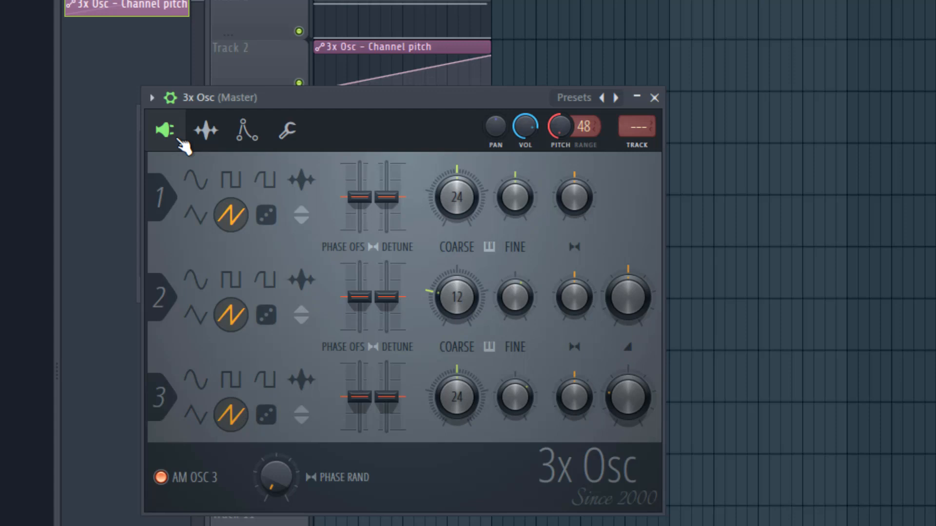
{"action": "mouse_move", "coordinate": [575, 301]}
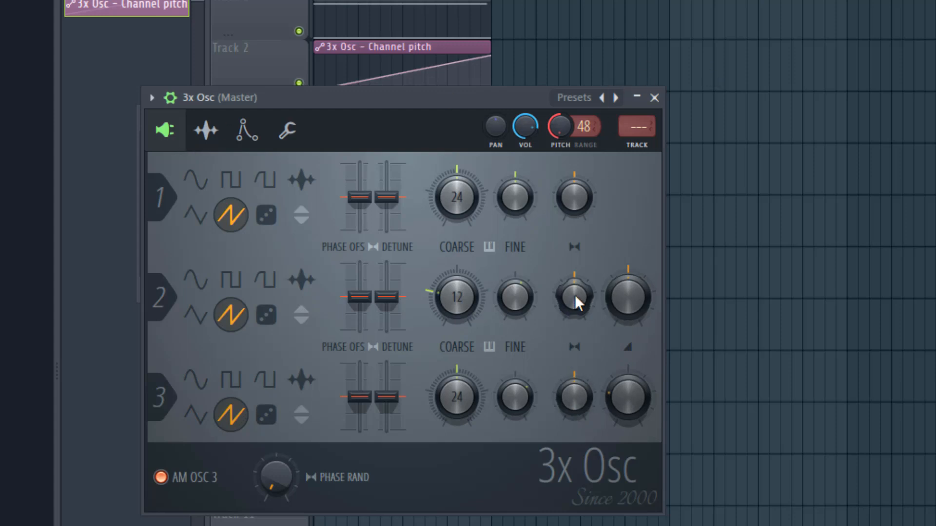
Show automation options for an oscillator 2 knob on the 3x Osc.
{"action": "right_click", "coordinate": [573, 298]}
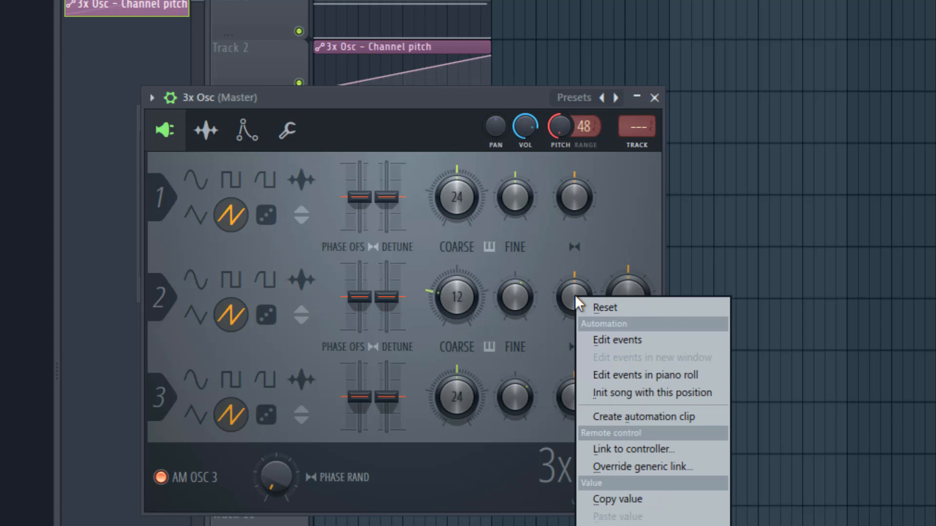
{"action": "mouse_move", "coordinate": [644, 376]}
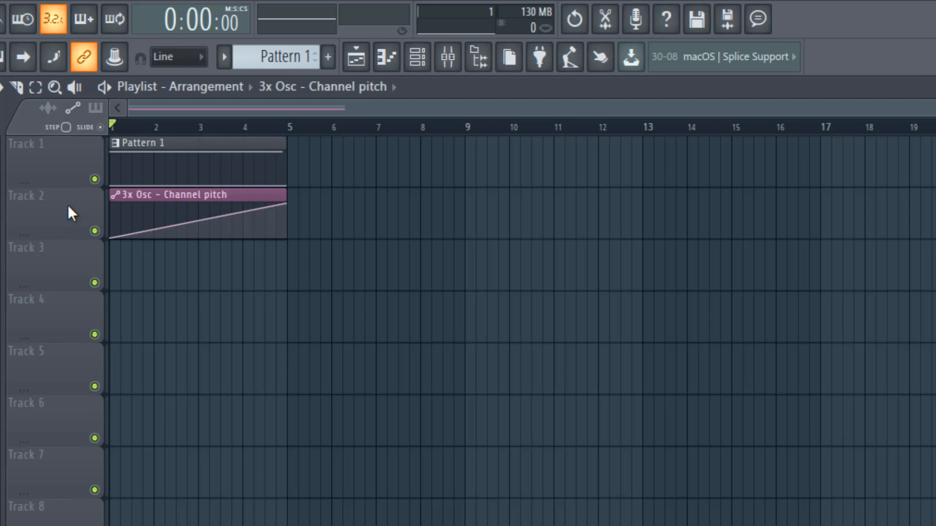
{"action": "mouse_move", "coordinate": [64, 226]}
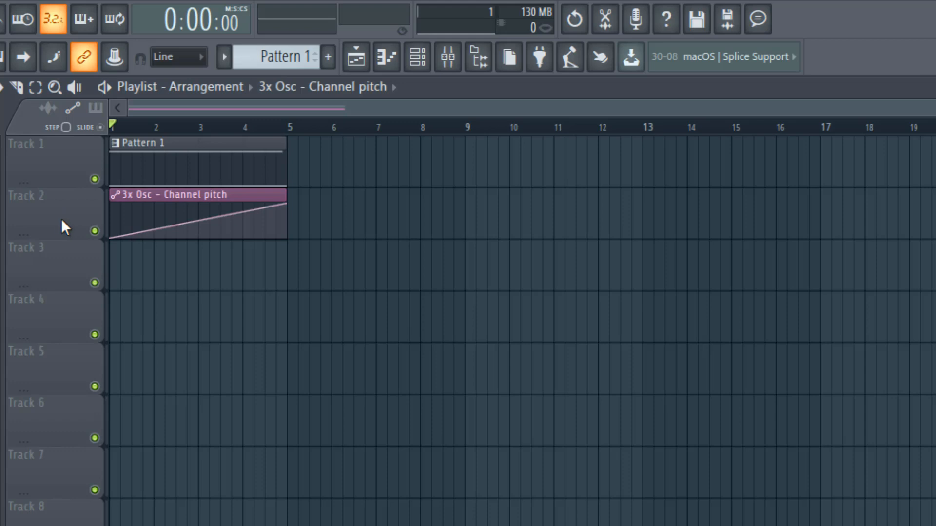
{"action": "mouse_move", "coordinate": [73, 221]}
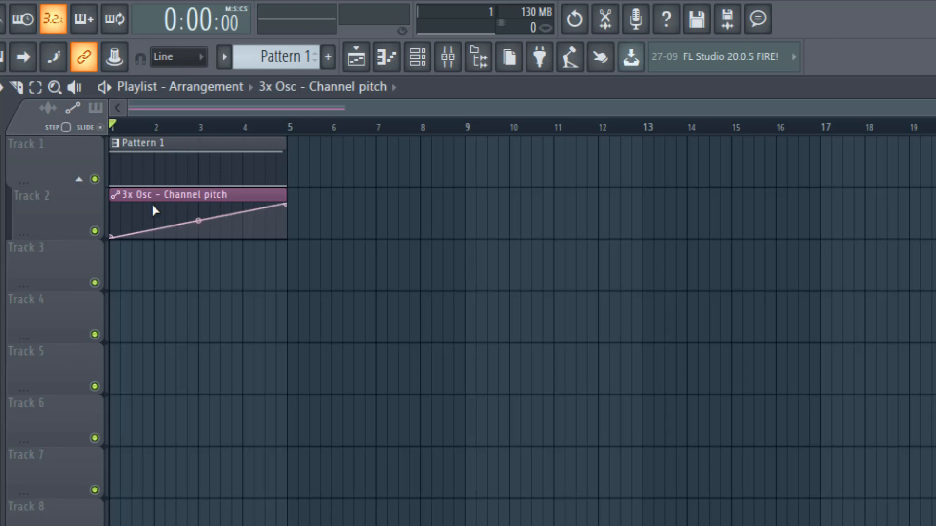
{"action": "left_click", "coordinate": [36, 87]}
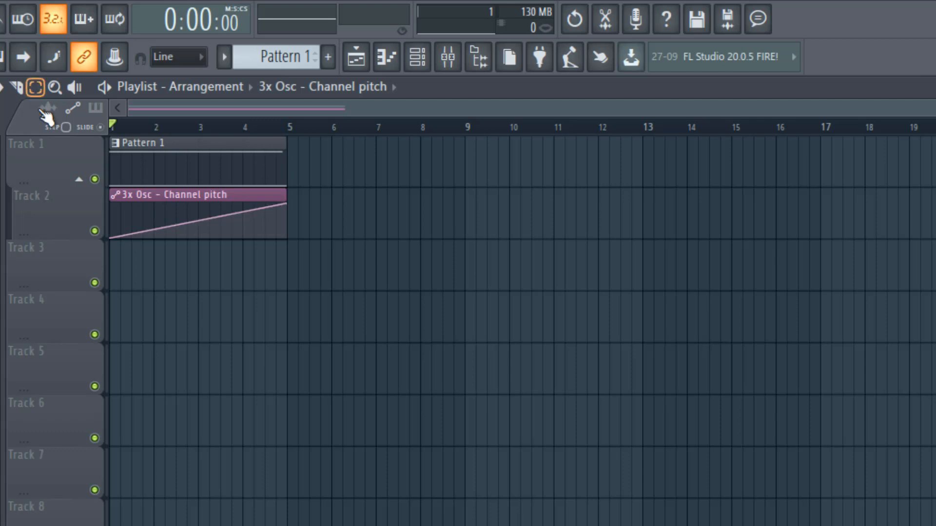